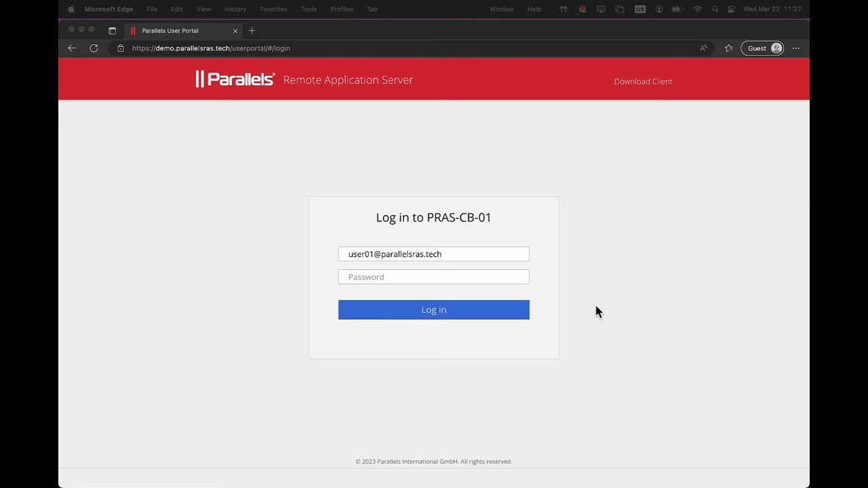
# Enter the account password and log in to the RAS User Portal
pyautogui.click(434, 277)
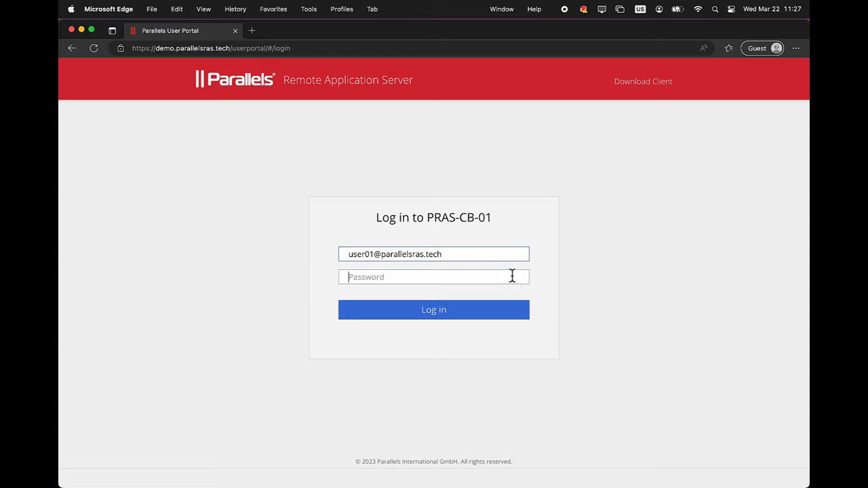
pyautogui.click(434, 309)
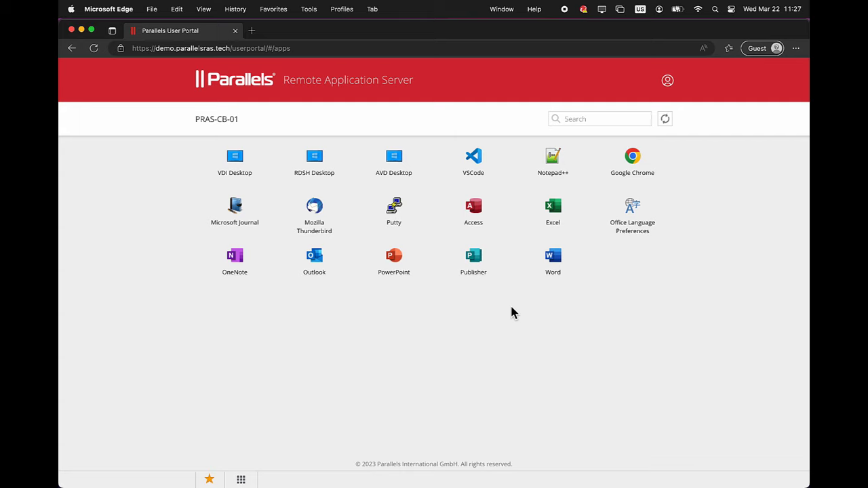
pyautogui.moveTo(459, 242)
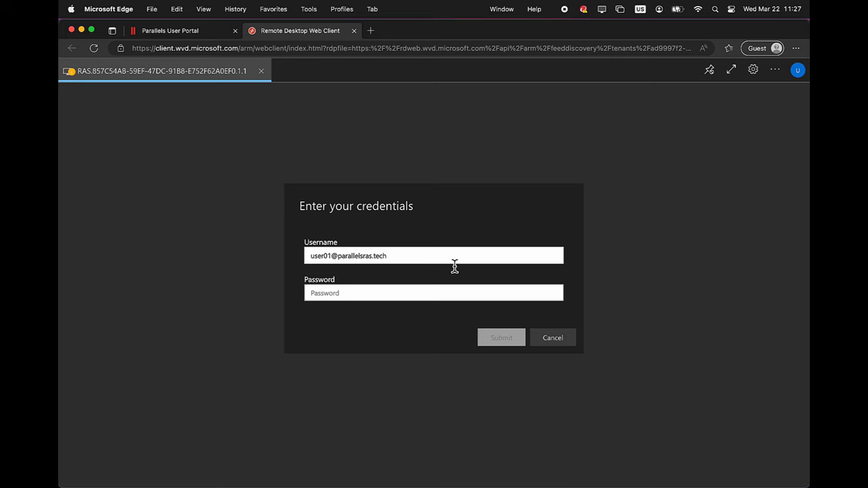
# Submit credentials for the AVD Desktop session, open its Start menu, then return to the RAS portal
pyautogui.click(500, 338)
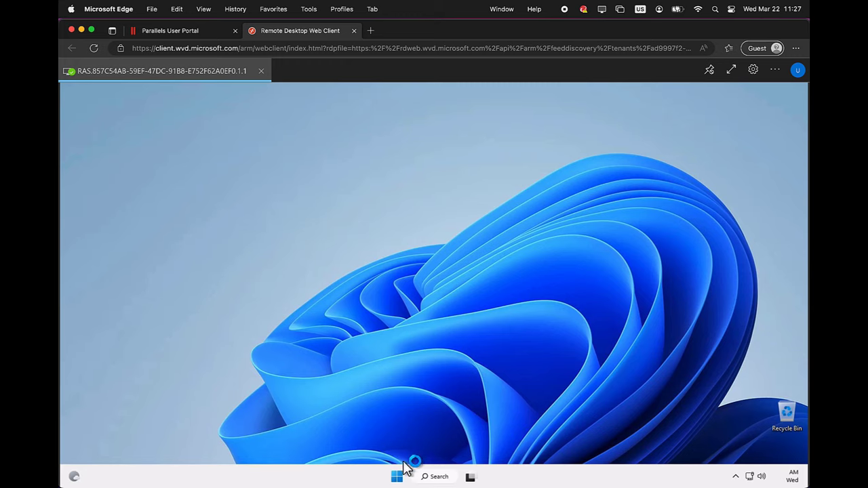
pyautogui.click(395, 477)
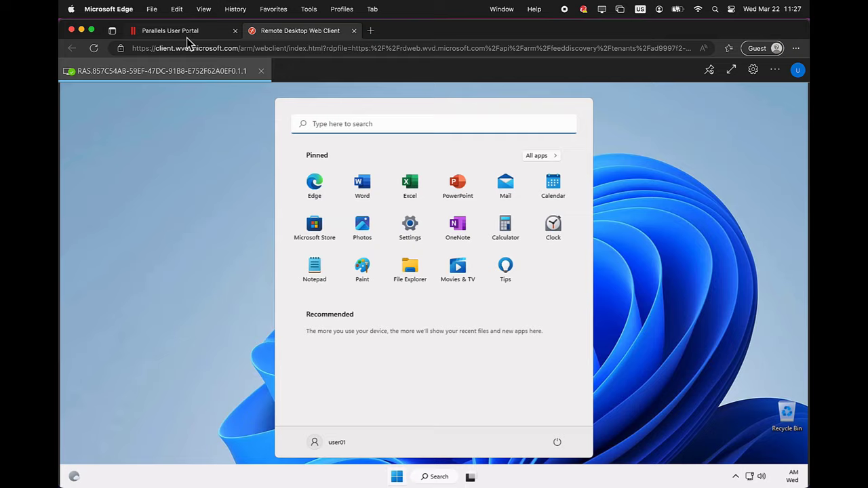
pyautogui.click(170, 30)
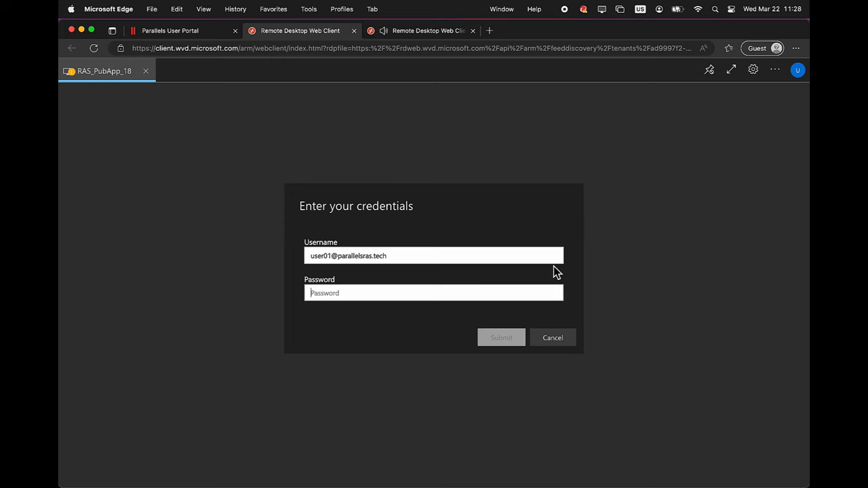
# Submit credentials for the published Word session and create a new blank document
pyautogui.click(501, 337)
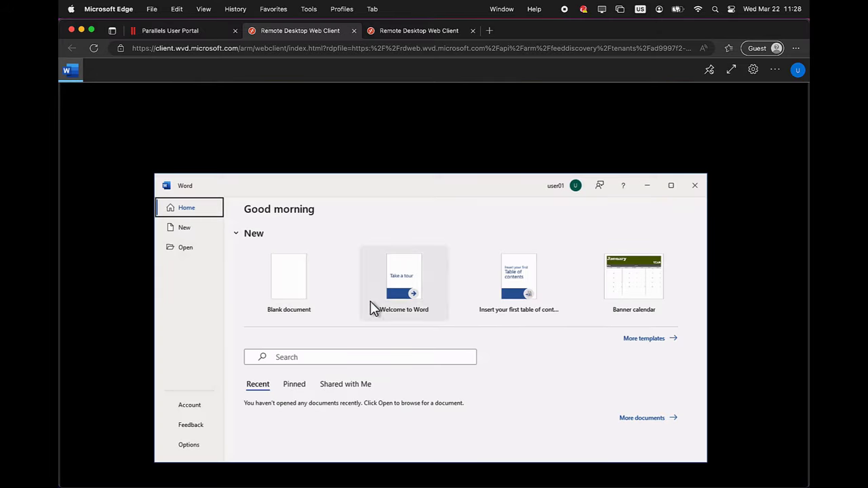
pyautogui.click(289, 276)
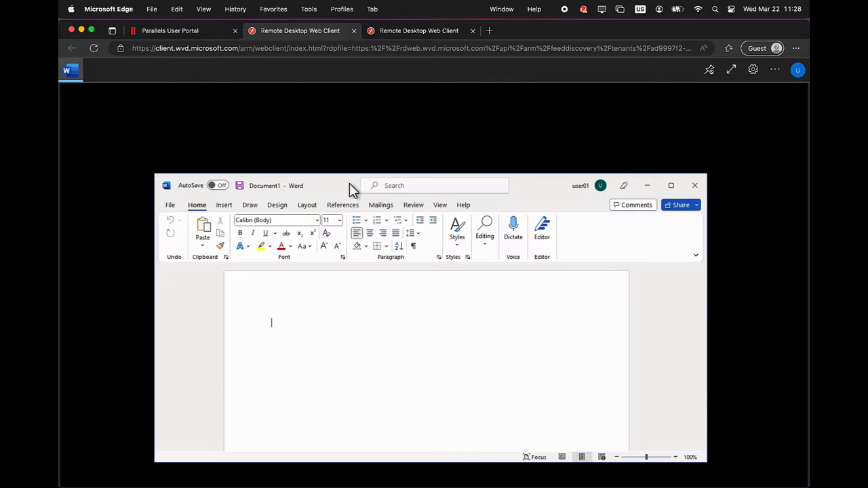